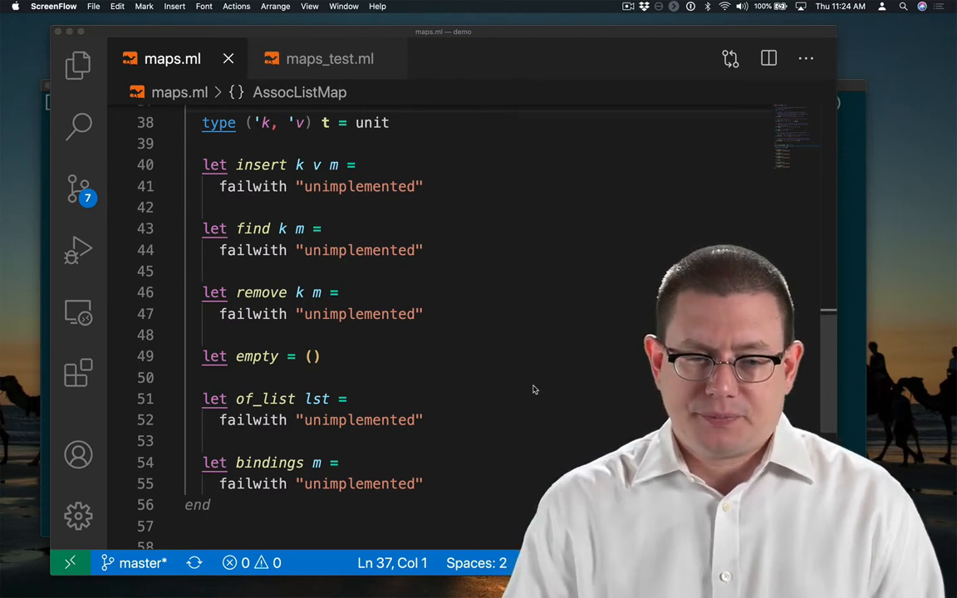
Step: Switch to maps_test.ml showing the empty assoc_tests list and maps suite
scroll(up, 3)
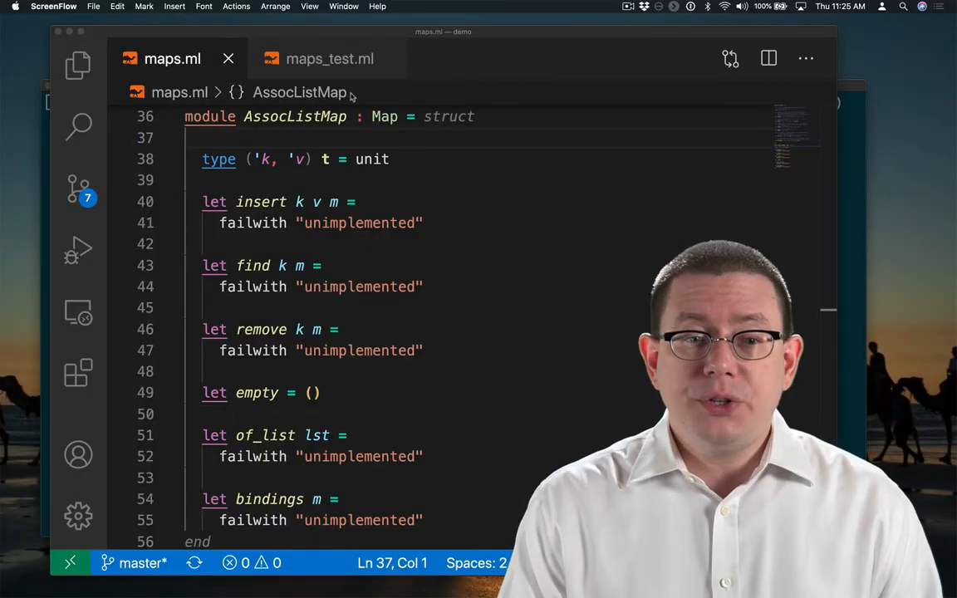
click(329, 58)
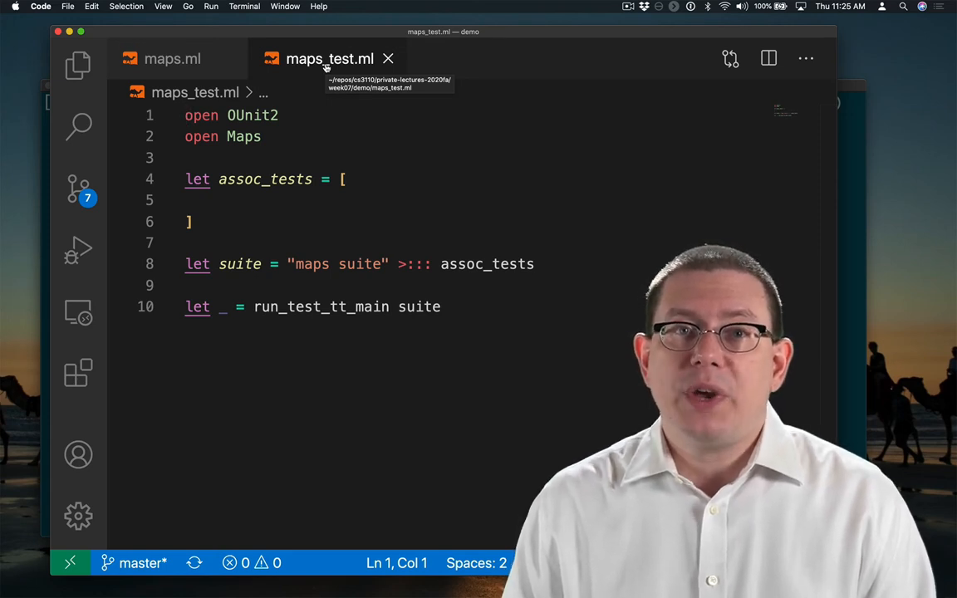
mouse_move(173, 58)
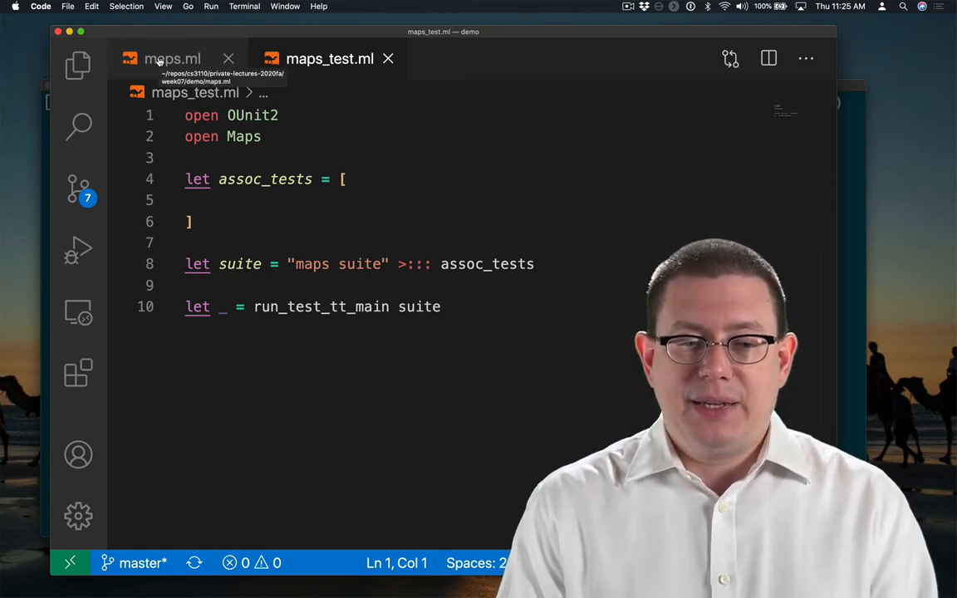
Step: Run 'make test' in Terminal, see 0 tests OK, and return to maps.ml
click(173, 58)
text(make test)
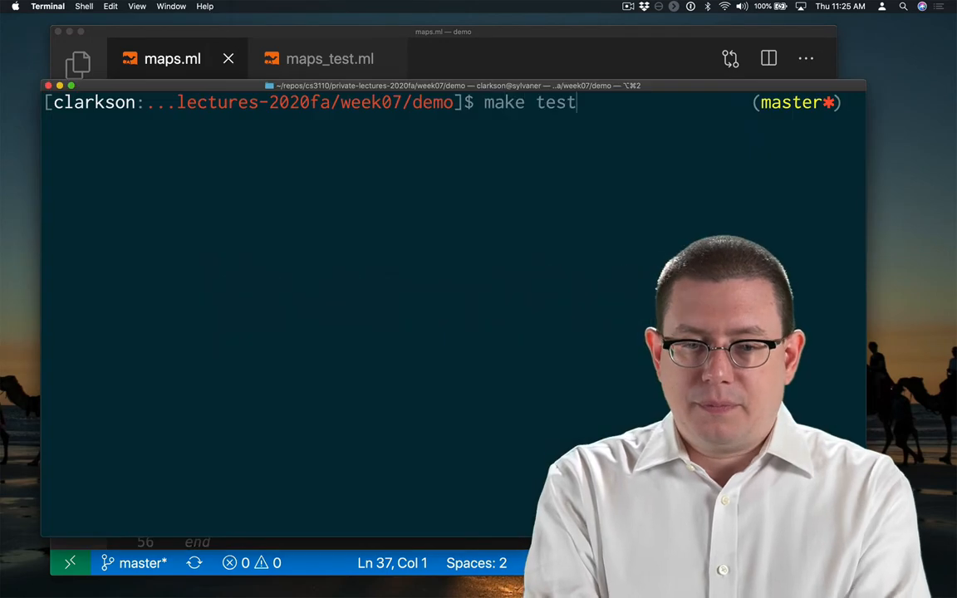
key(Return)
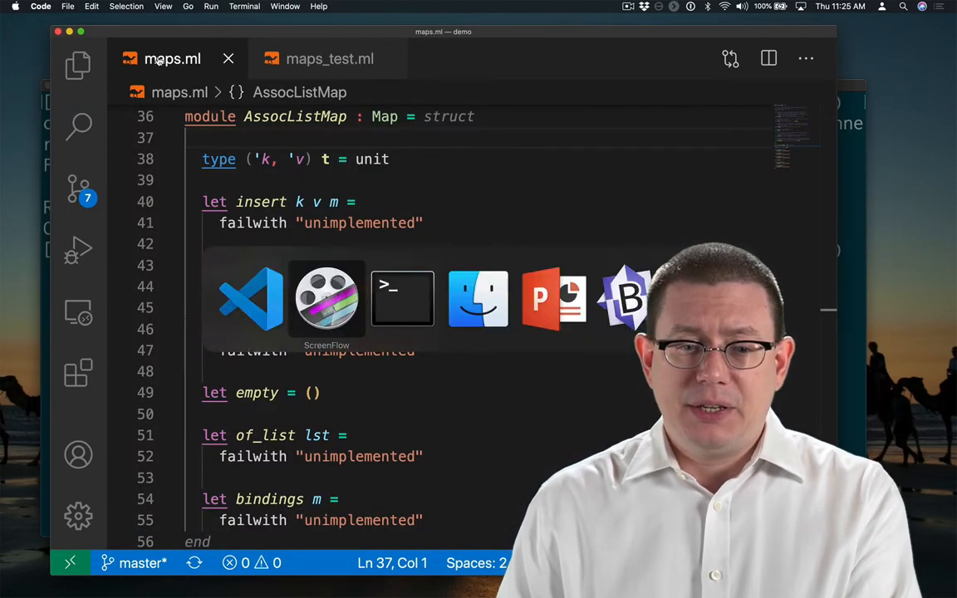
click(402, 299)
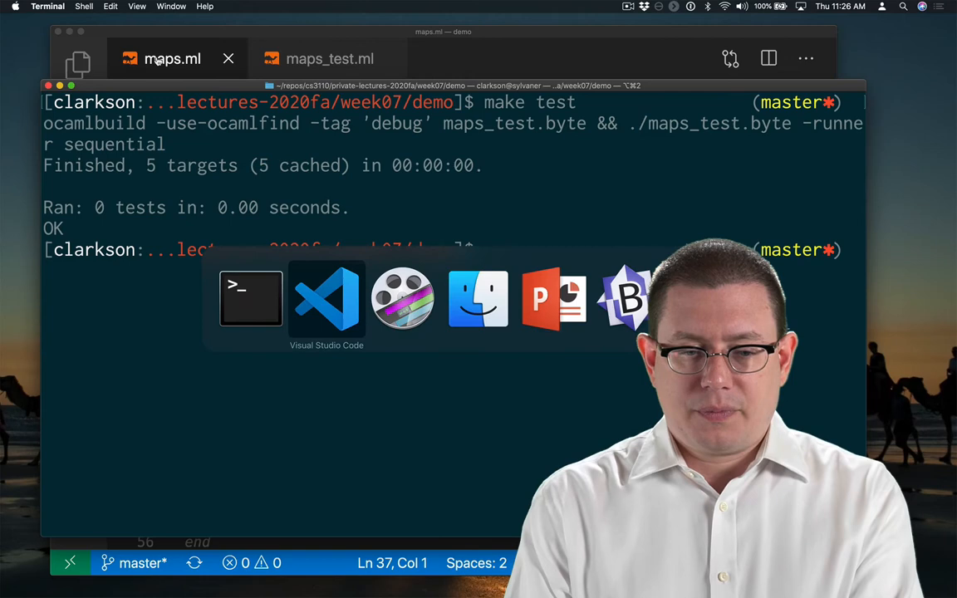
click(326, 299)
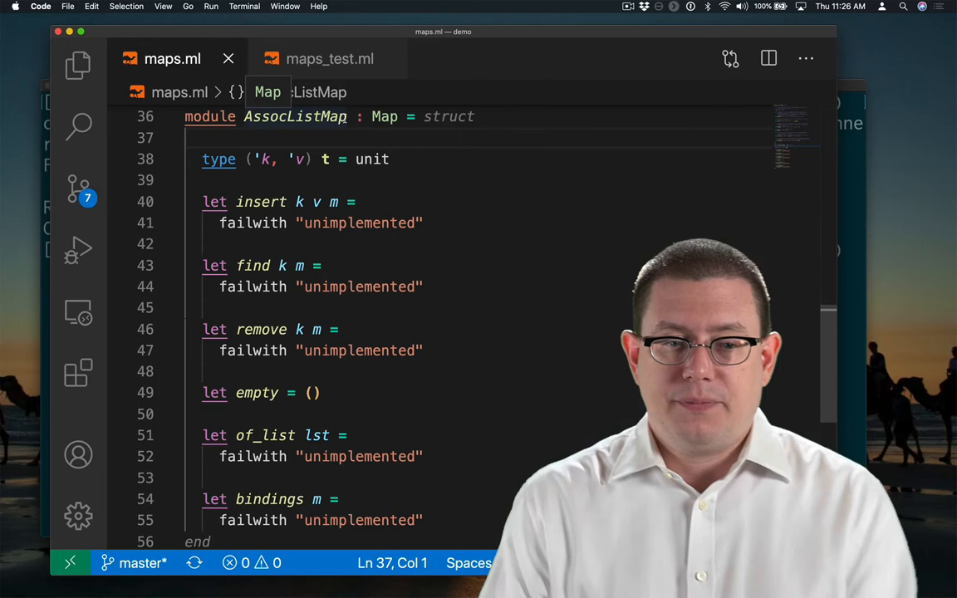
Step: Define type t as ('k * 'v) list and write the AF comment mapping [(k1, v1); ...; (kn, vn)] to {k1 : v1, ..., kn : vn}
text(('k * 'v) list)
text((** *)
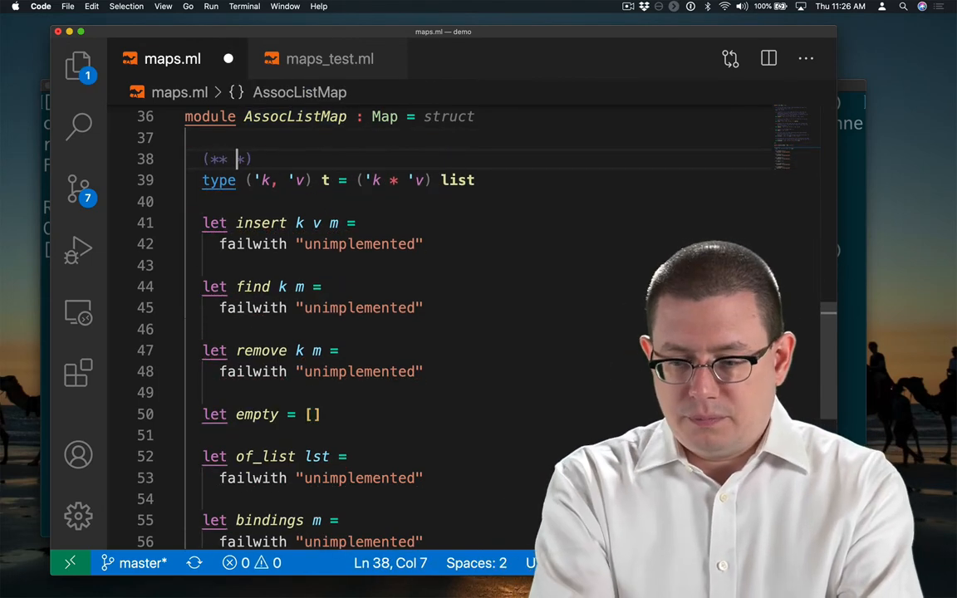
text(AF: [[(k1, v1); (k2, v2);)
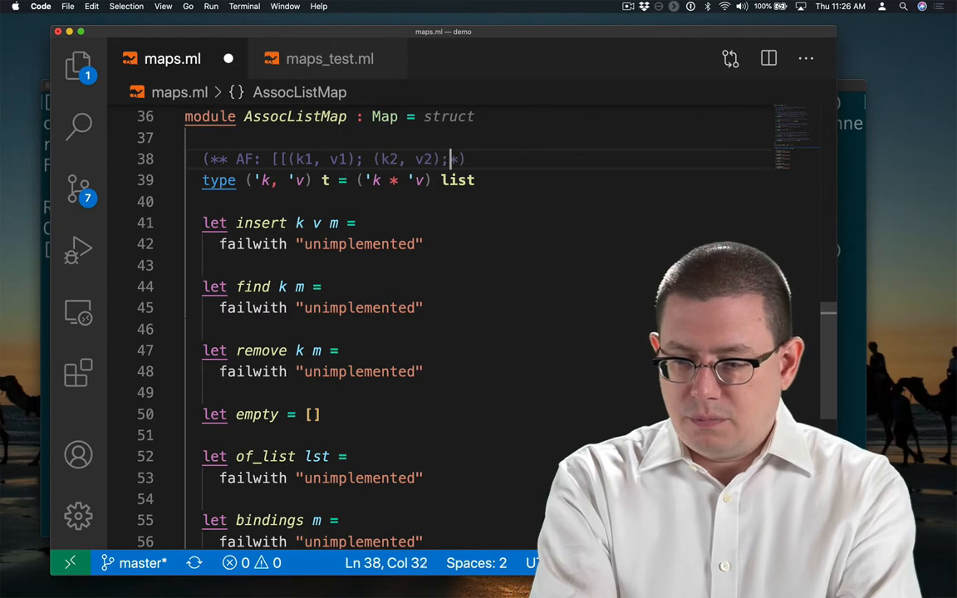
text(...; (kn, vn)]] is the map)
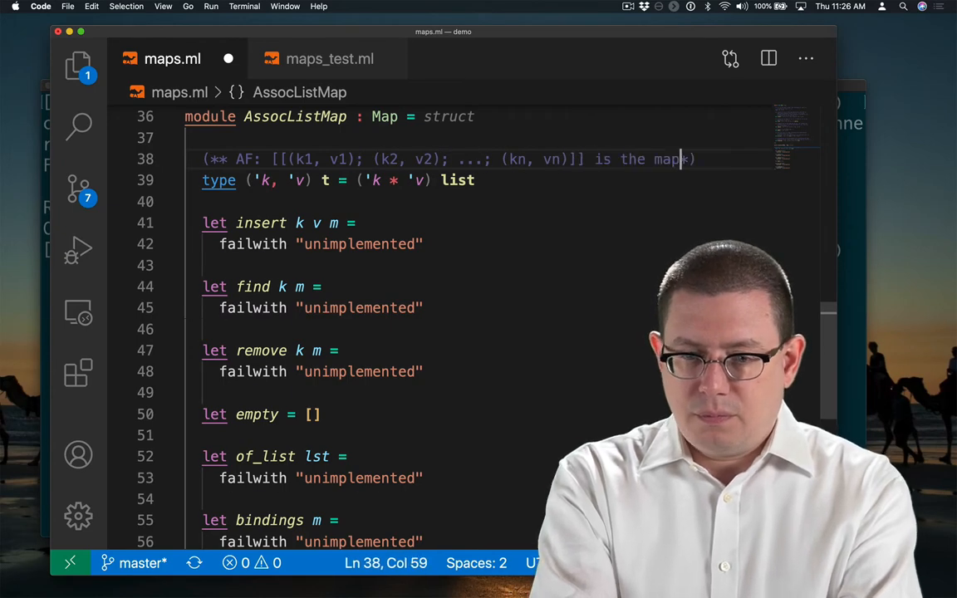
text({k1 : v1, k2 : v2)
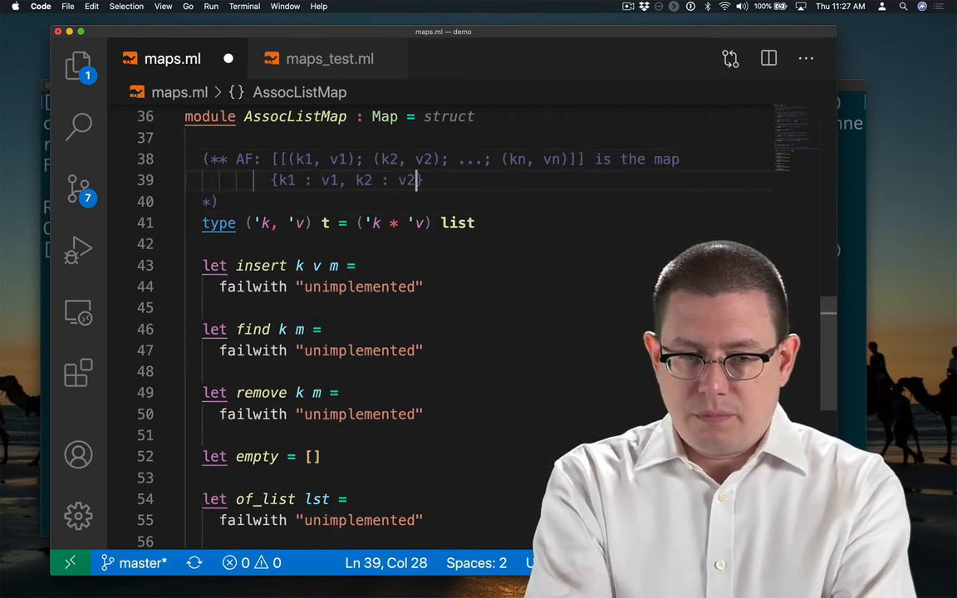
text(, ..., kn : vn}.)
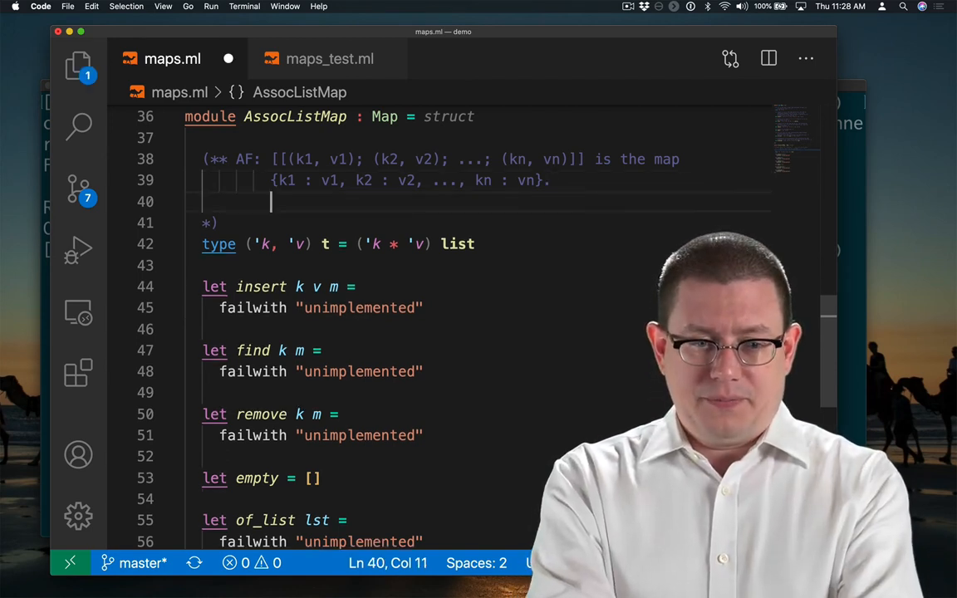
Step: Add 'RI: none' to the representation comment
text(RI: n)
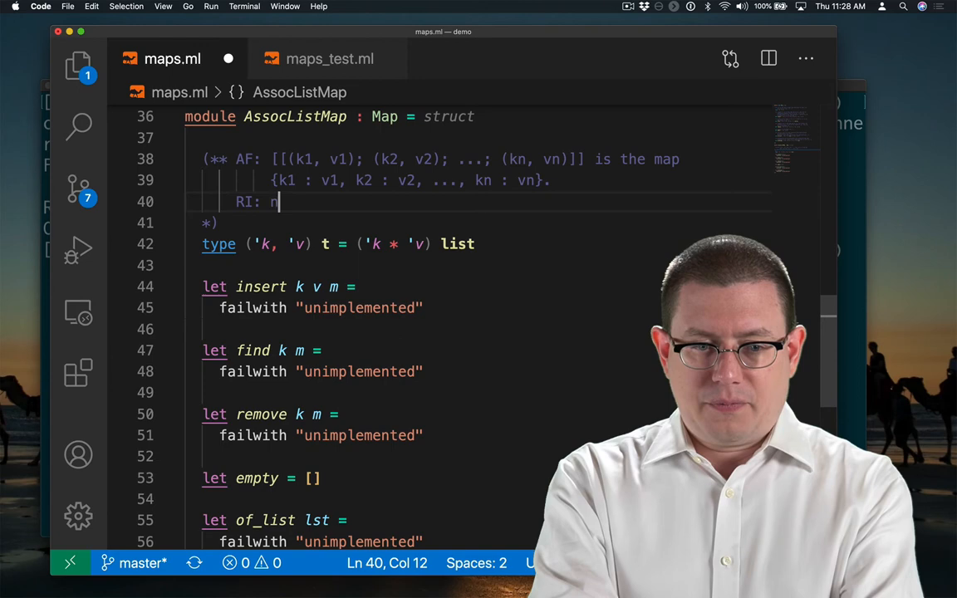
text(one)
text(For example, [[(k, v1); (k, v2)]] represents the)
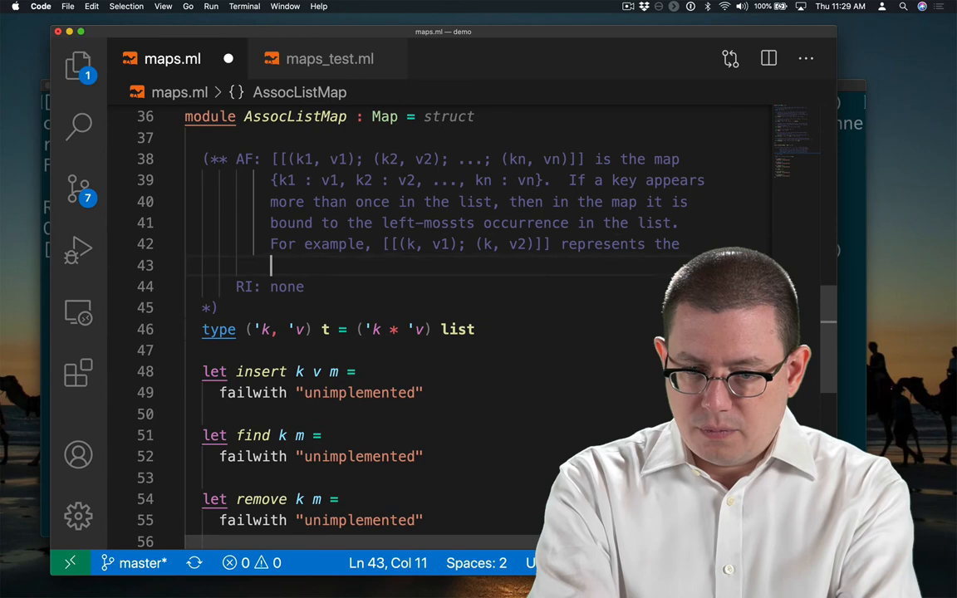
Step: Finish the duplicate-key example as map {k : v1} and begin describing the empty list's meaning
text(map {k : v1}.)
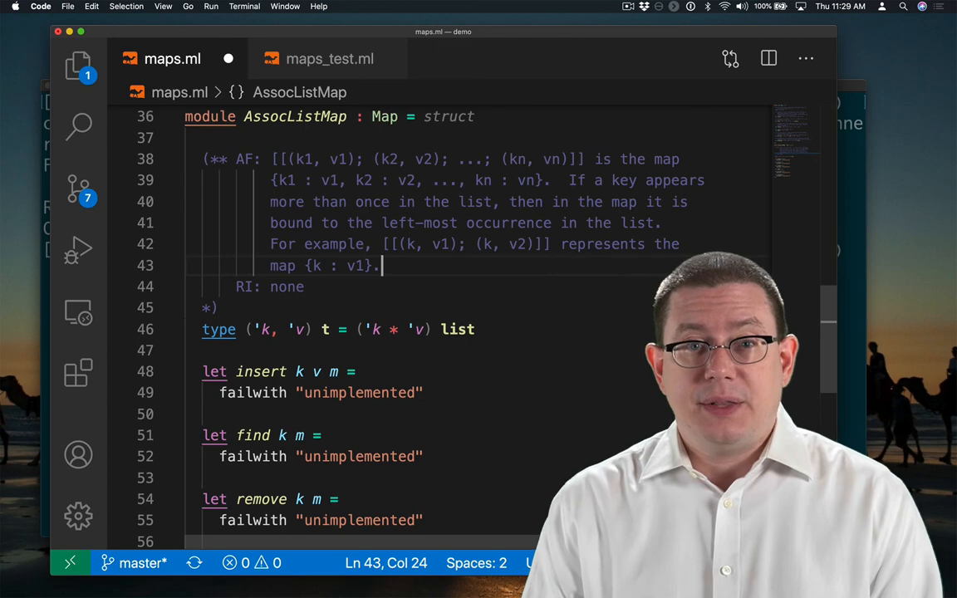
text(The empty list represents the em)
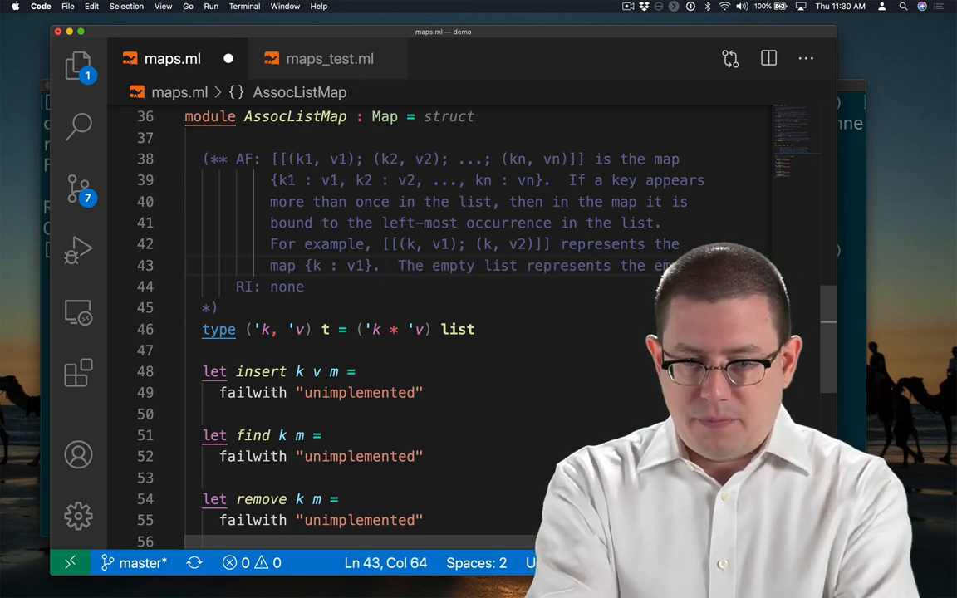